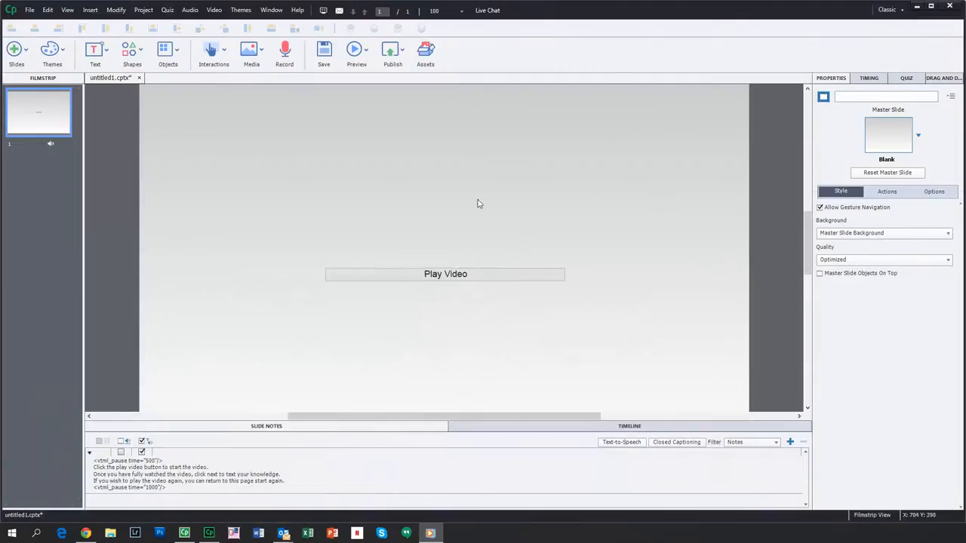
- Zoom the slide view to 75 percent so the whole slide fits the workspace
{"action": "left_click", "coordinate": [445, 11]}
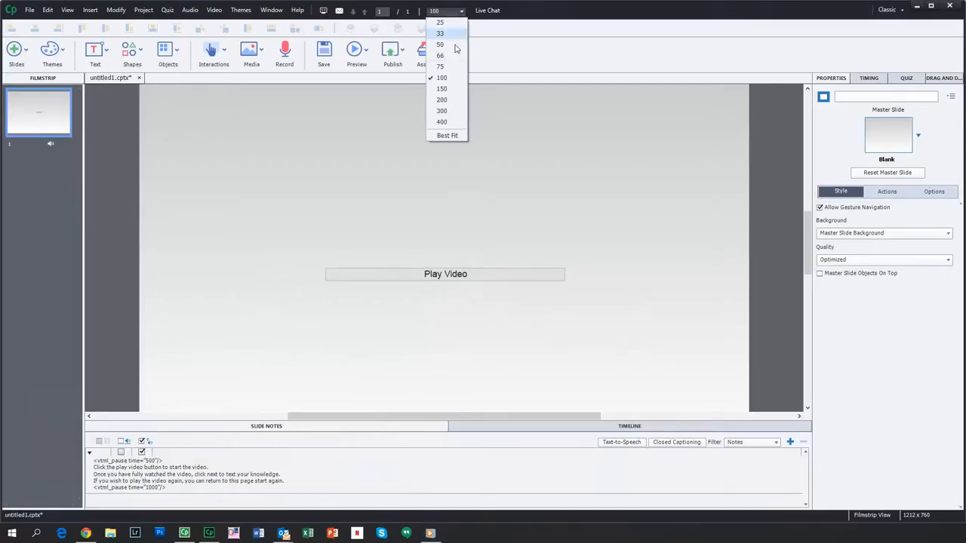
{"action": "left_click", "coordinate": [440, 66]}
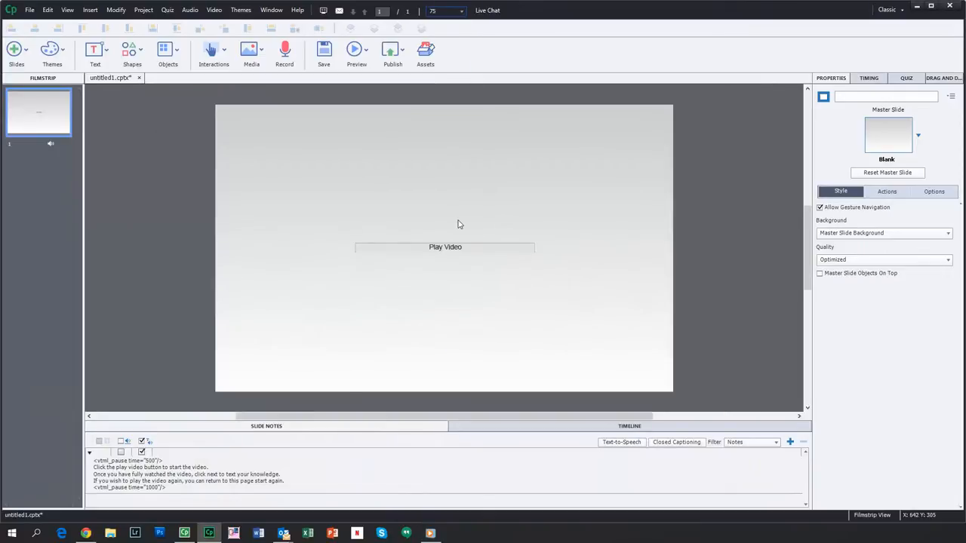
{"action": "mouse_move", "coordinate": [398, 293]}
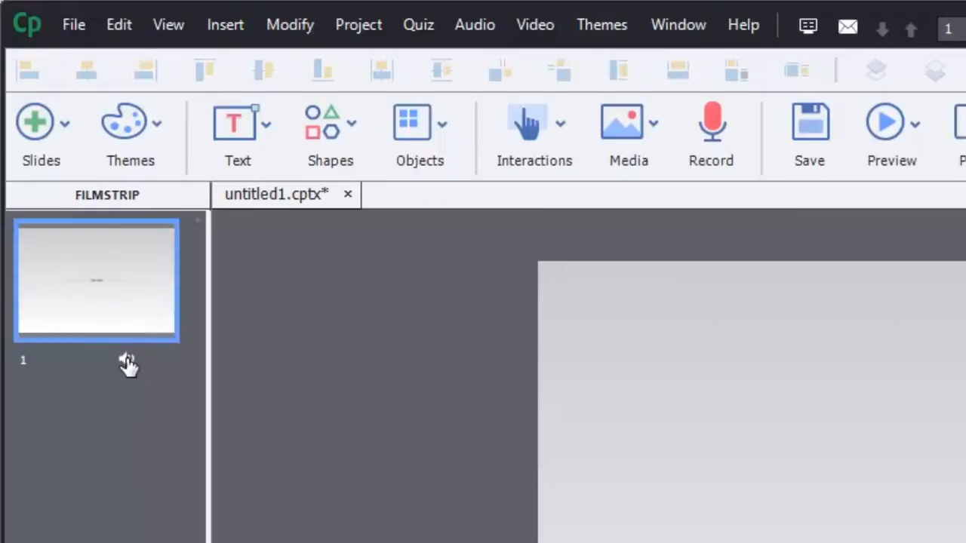
{"action": "right_click", "coordinate": [128, 367]}
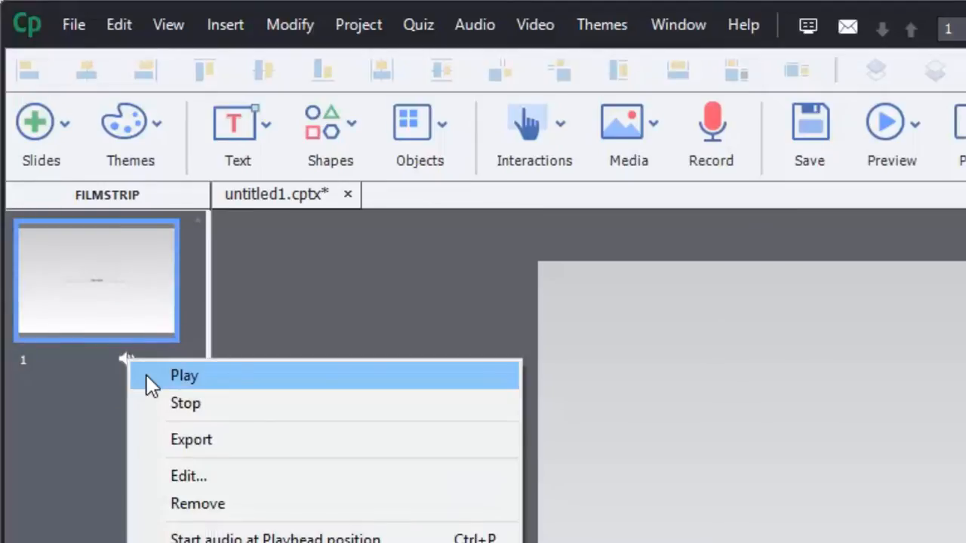
{"action": "left_click", "coordinate": [184, 376]}
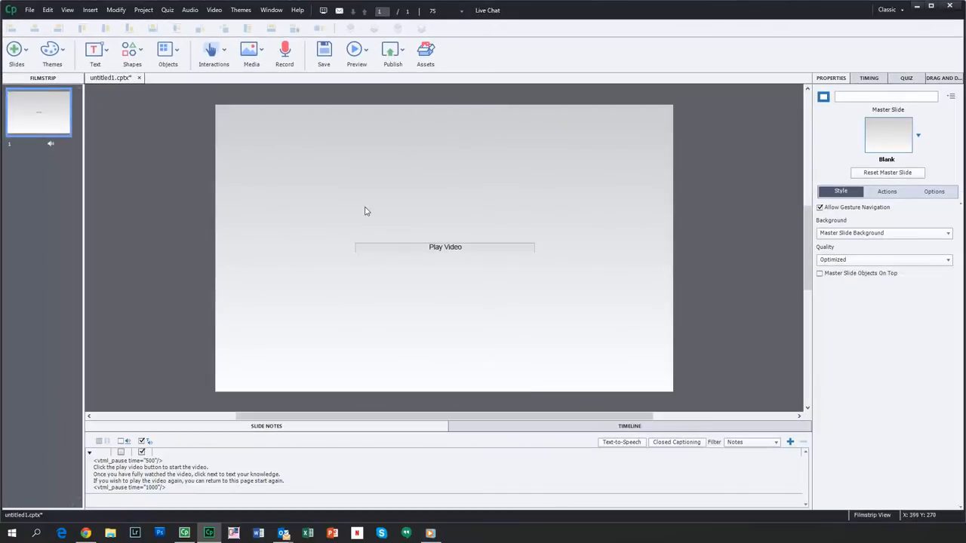
{"action": "mouse_move", "coordinate": [350, 208]}
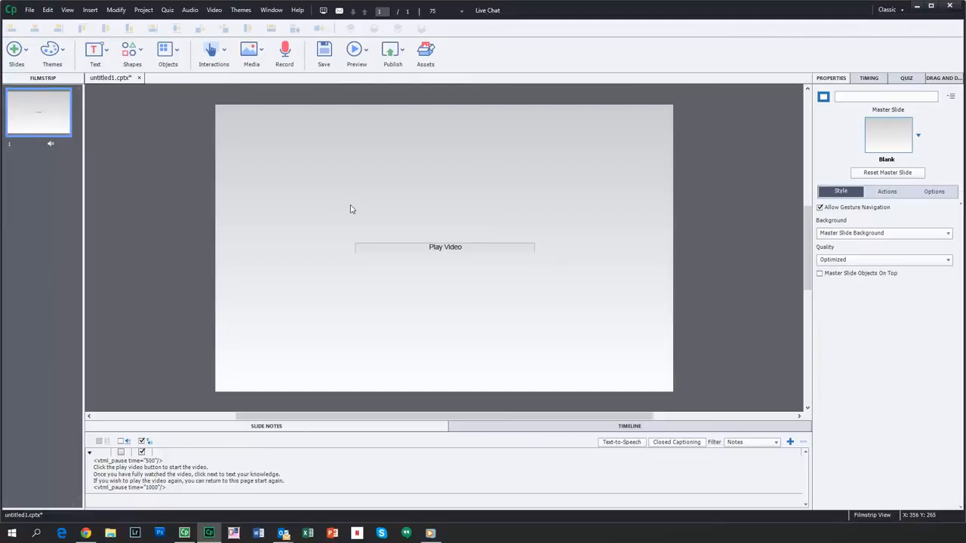
{"action": "mouse_move", "coordinate": [349, 239]}
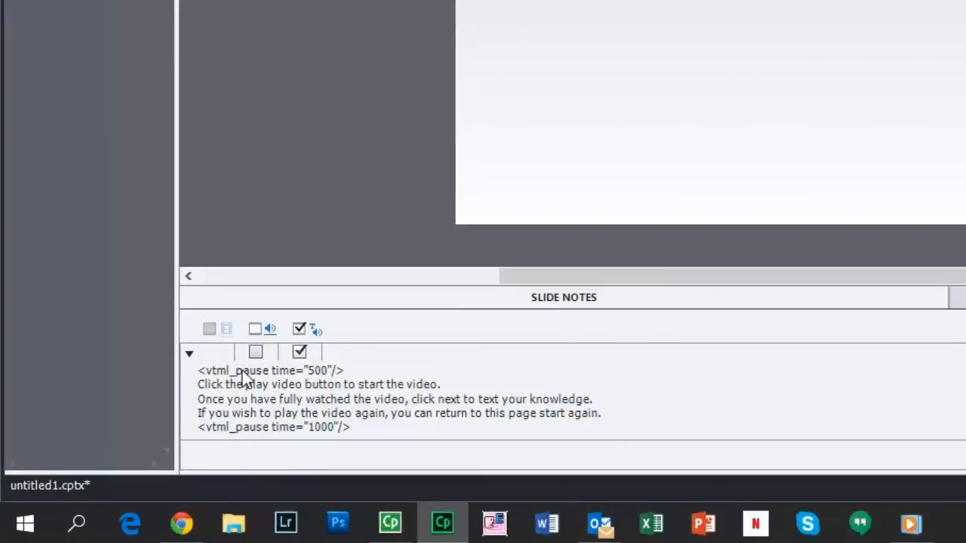
{"action": "mouse_move", "coordinate": [309, 350]}
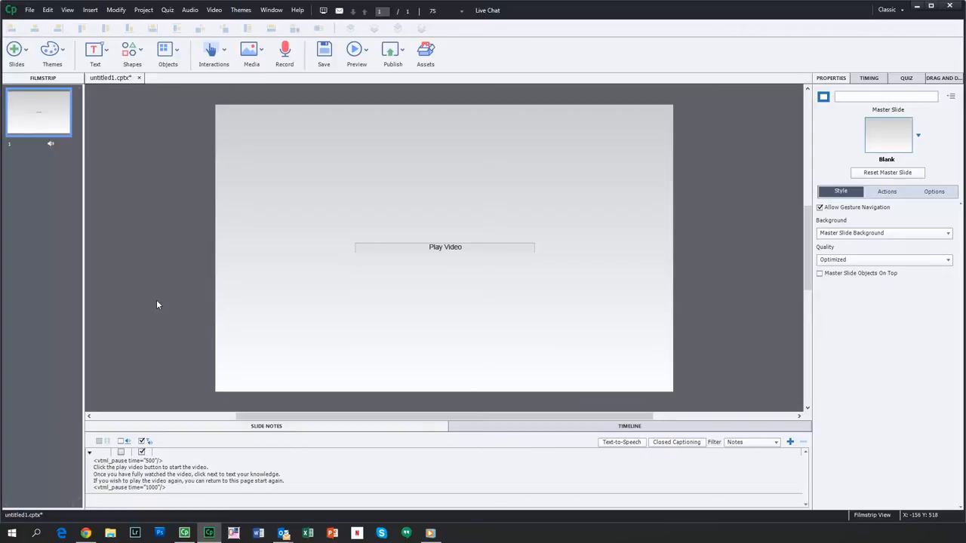
{"action": "mouse_move", "coordinate": [586, 241]}
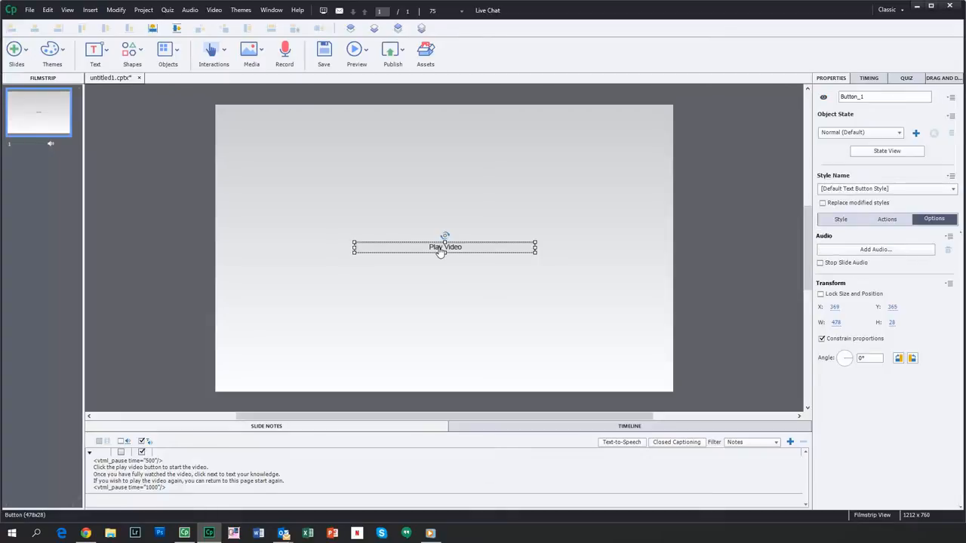
{"action": "mouse_move", "coordinate": [486, 251]}
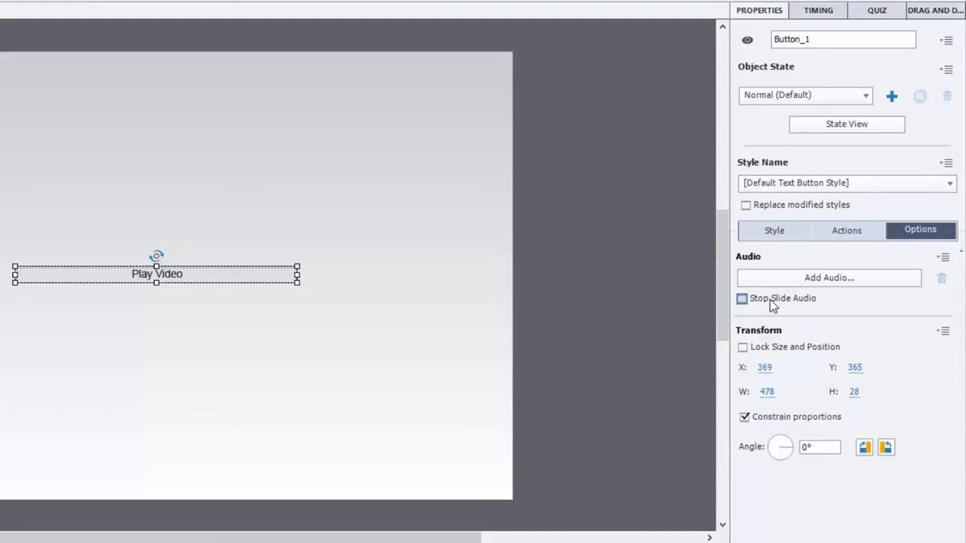
- Enable Stop Slide Audio on the Play Video button's options
{"action": "left_click", "coordinate": [742, 299]}
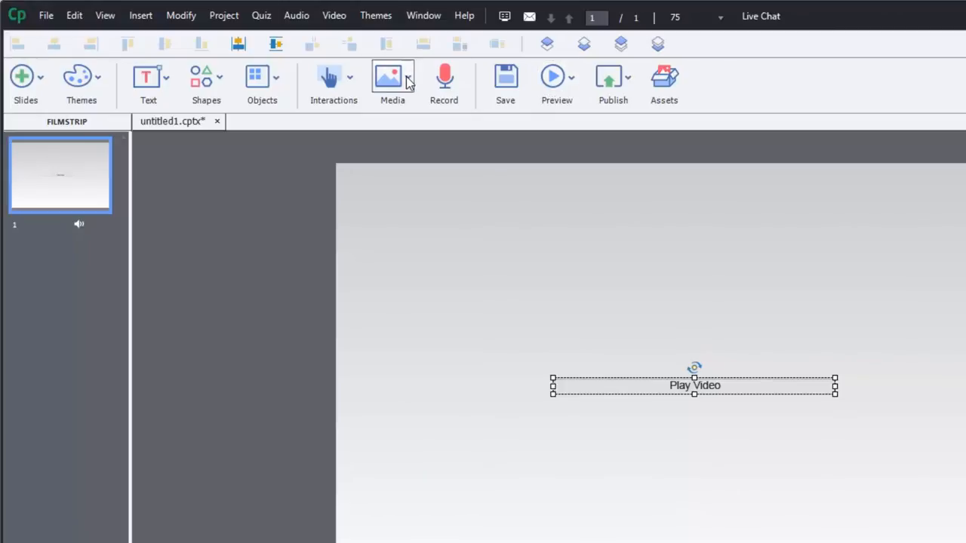
- Insert an Event Video and choose 00-Introduction.mp4 from the Desktop as its file
{"action": "left_click", "coordinate": [393, 83]}
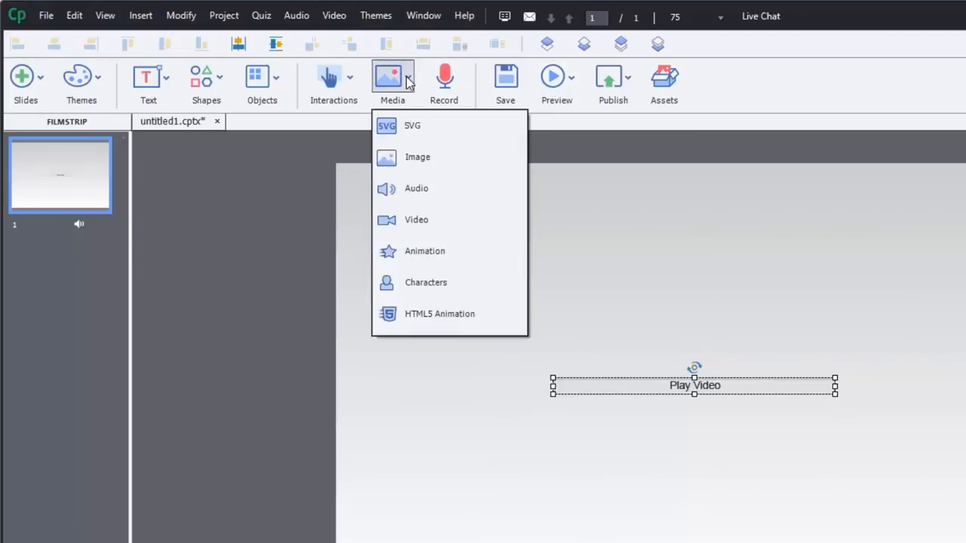
{"action": "mouse_move", "coordinate": [417, 221]}
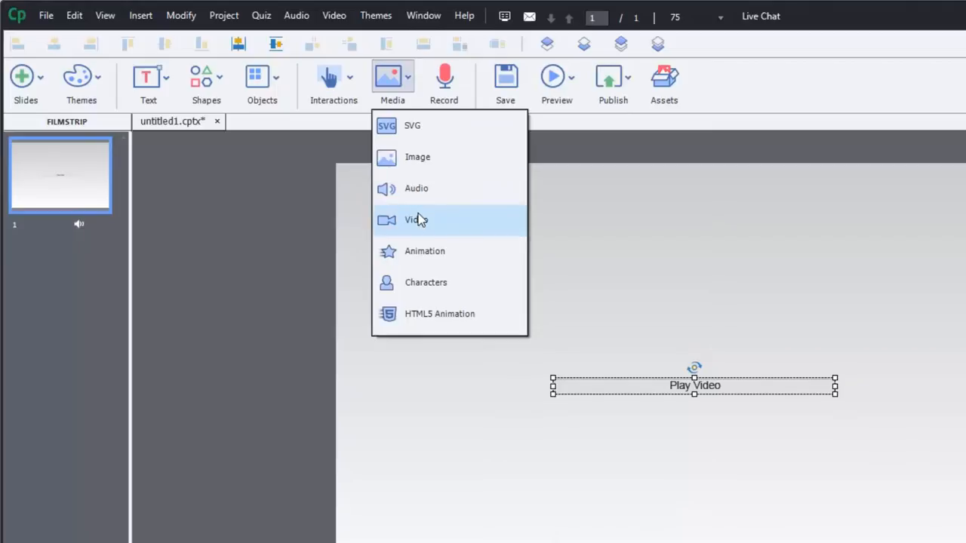
{"action": "left_click", "coordinate": [416, 221]}
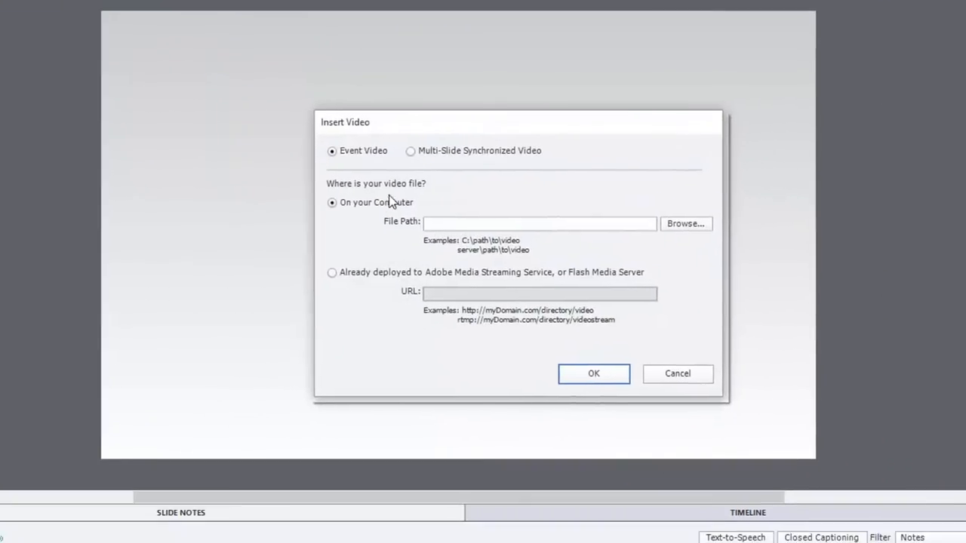
{"action": "mouse_move", "coordinate": [369, 154]}
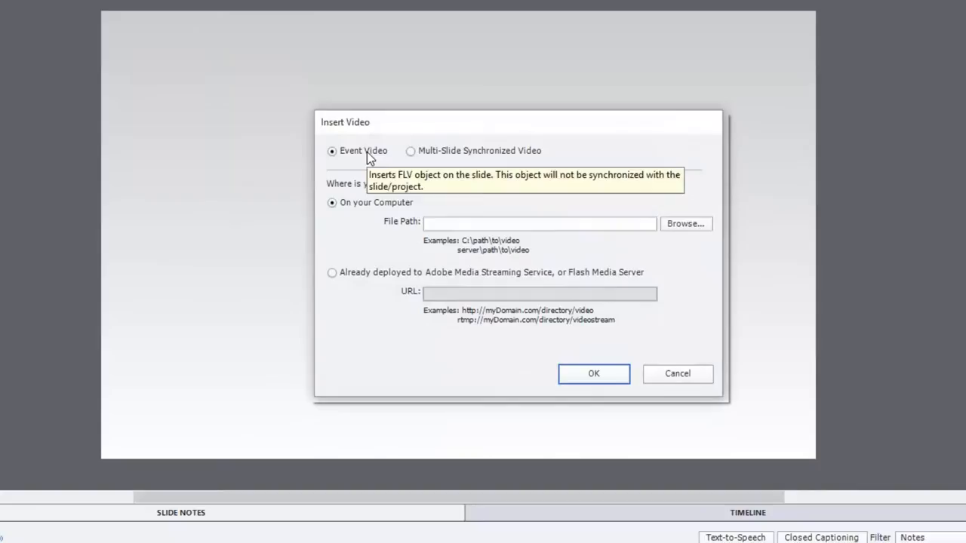
{"action": "mouse_move", "coordinate": [422, 114]}
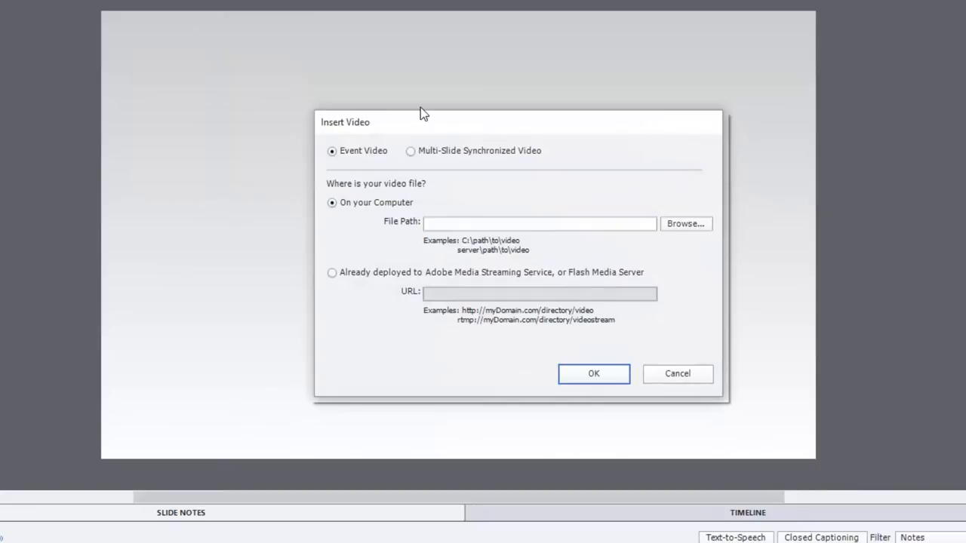
{"action": "mouse_move", "coordinate": [413, 116]}
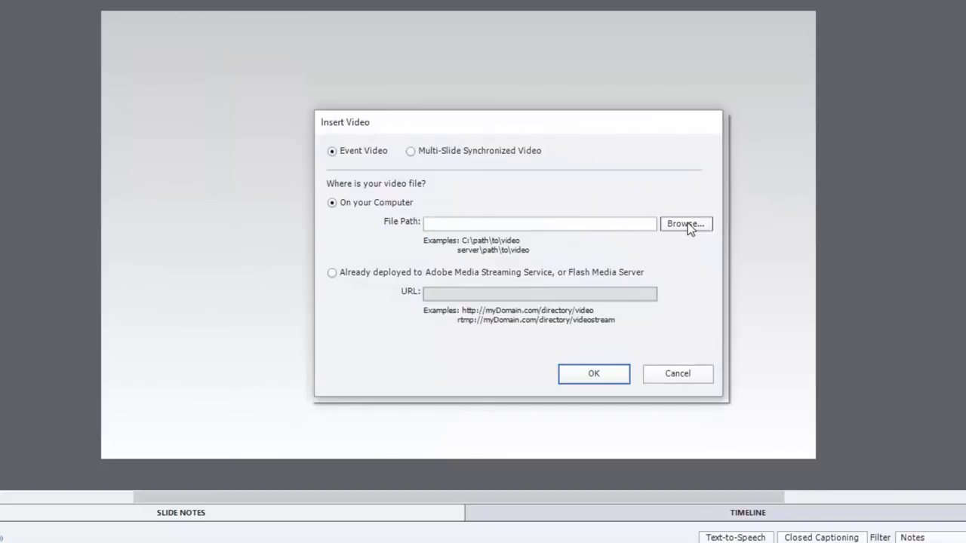
{"action": "left_click", "coordinate": [686, 223]}
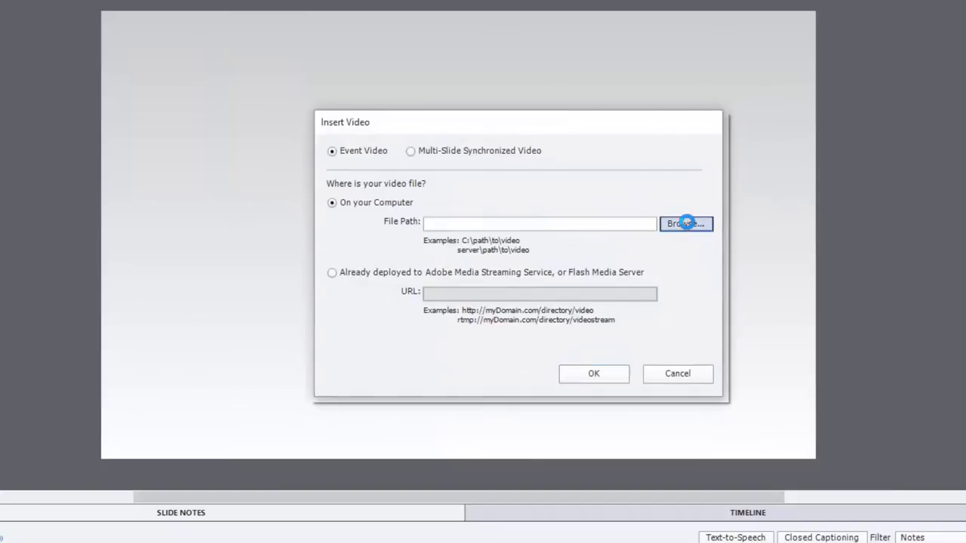
{"action": "left_click", "coordinate": [685, 223]}
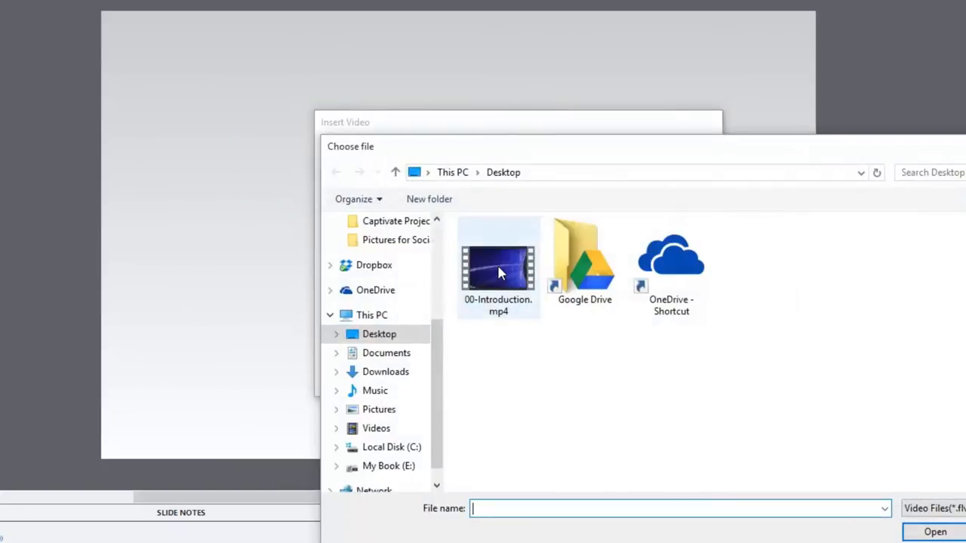
{"action": "double_click", "coordinate": [498, 268]}
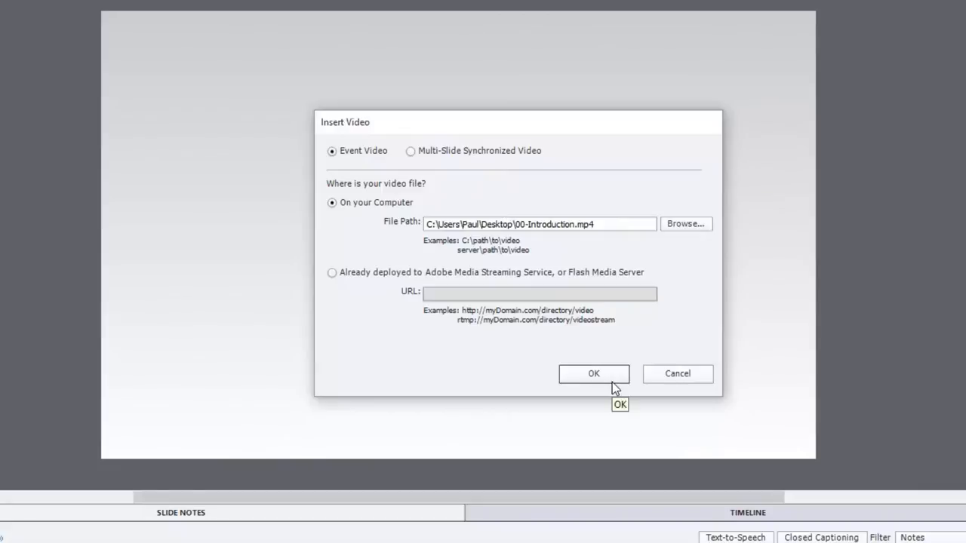
- Confirm the video insert and position the player above the Play Video button
{"action": "left_click", "coordinate": [594, 375]}
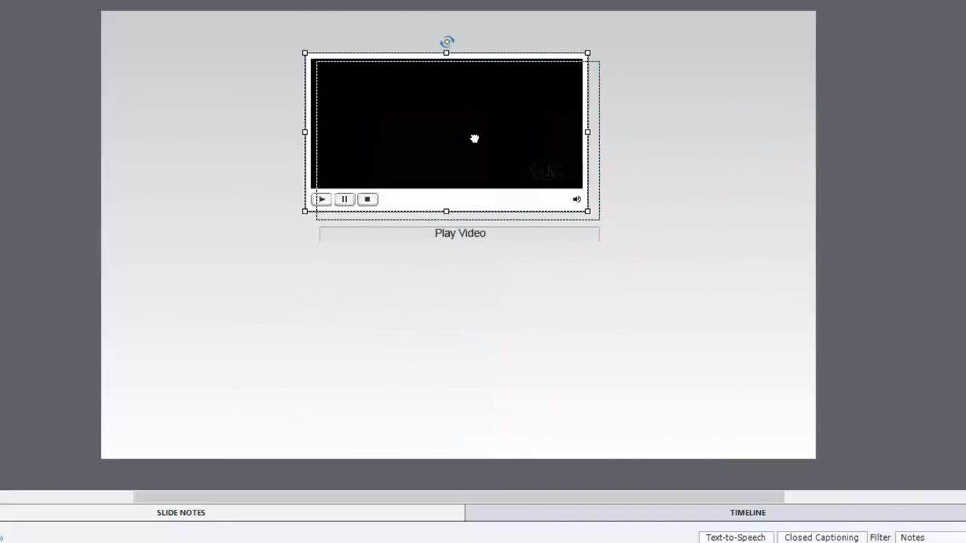
{"action": "left_click", "coordinate": [667, 160]}
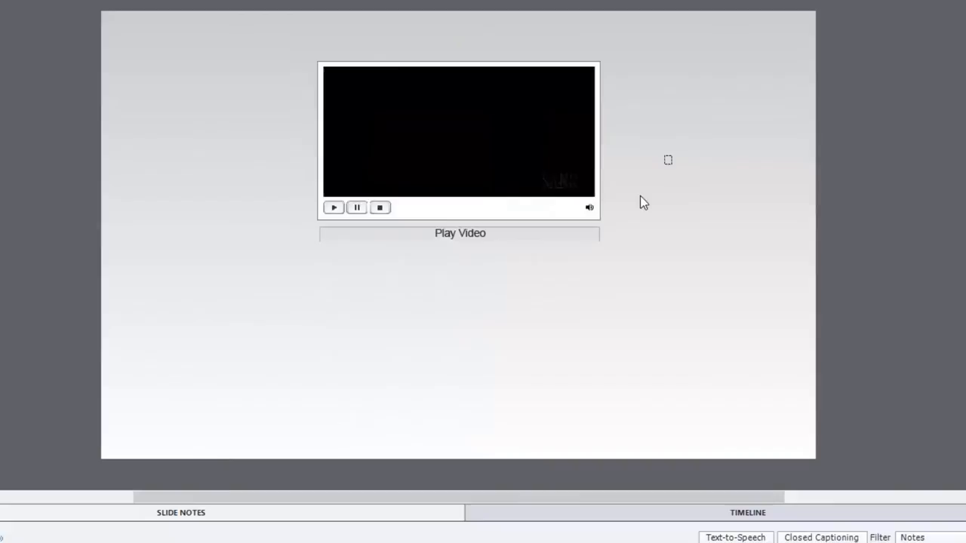
{"action": "left_click", "coordinate": [459, 136]}
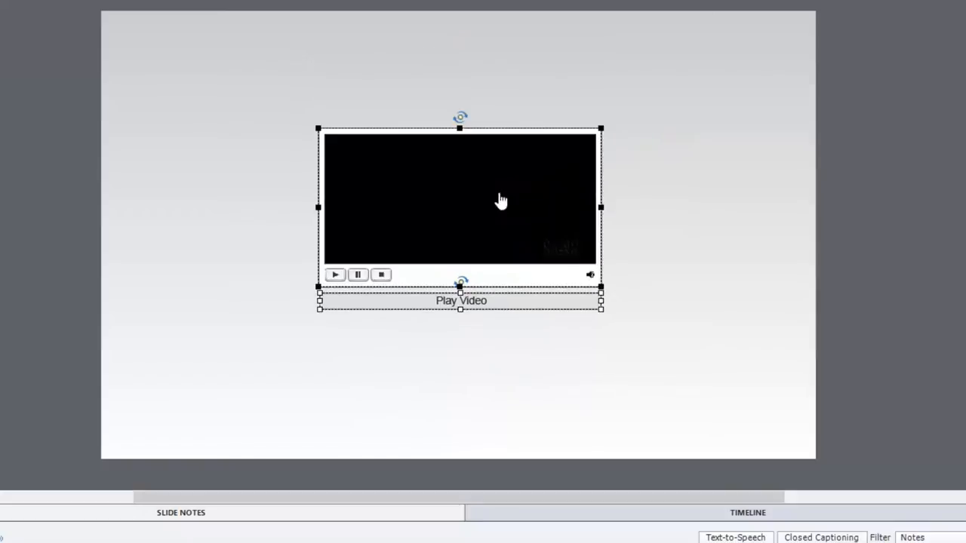
{"action": "left_click", "coordinate": [660, 203]}
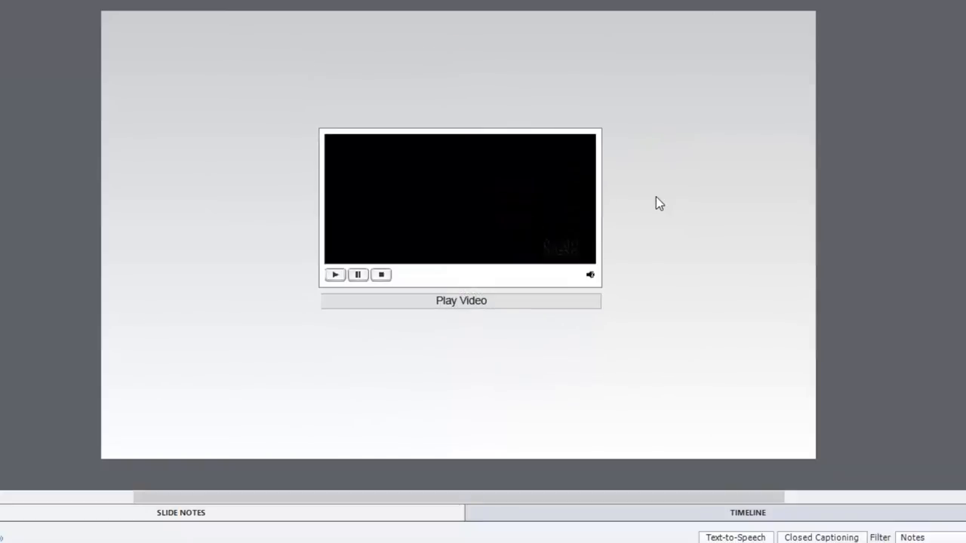
{"action": "mouse_move", "coordinate": [619, 359]}
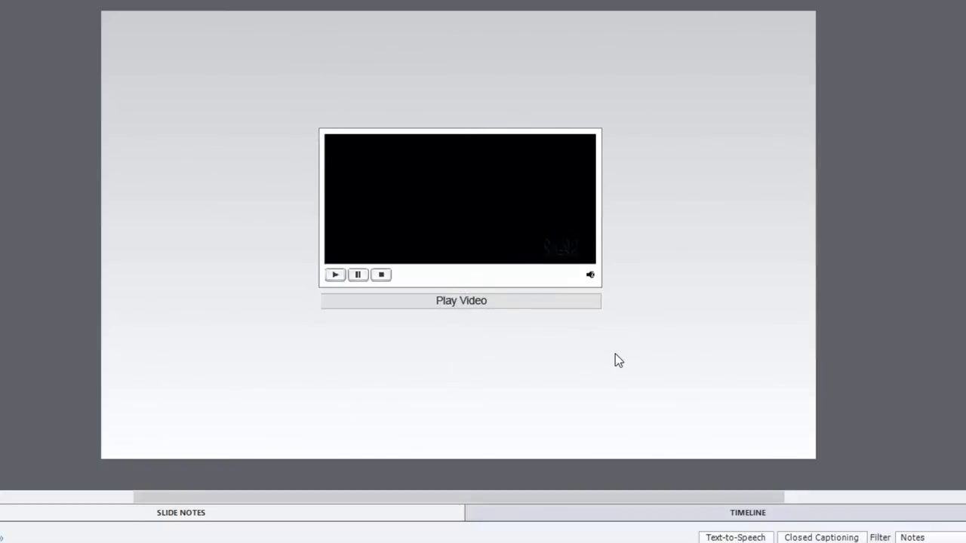
{"action": "mouse_move", "coordinate": [682, 346]}
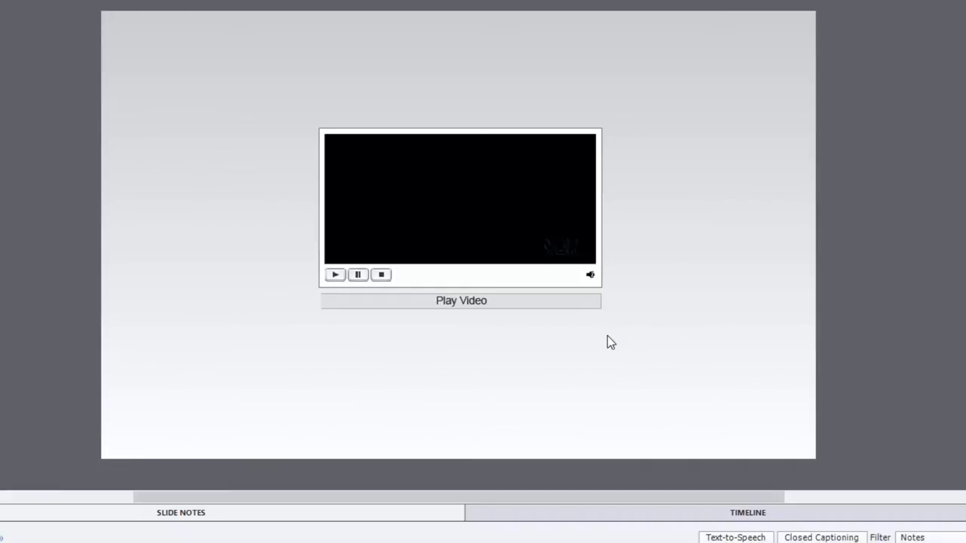
{"action": "mouse_move", "coordinate": [504, 230]}
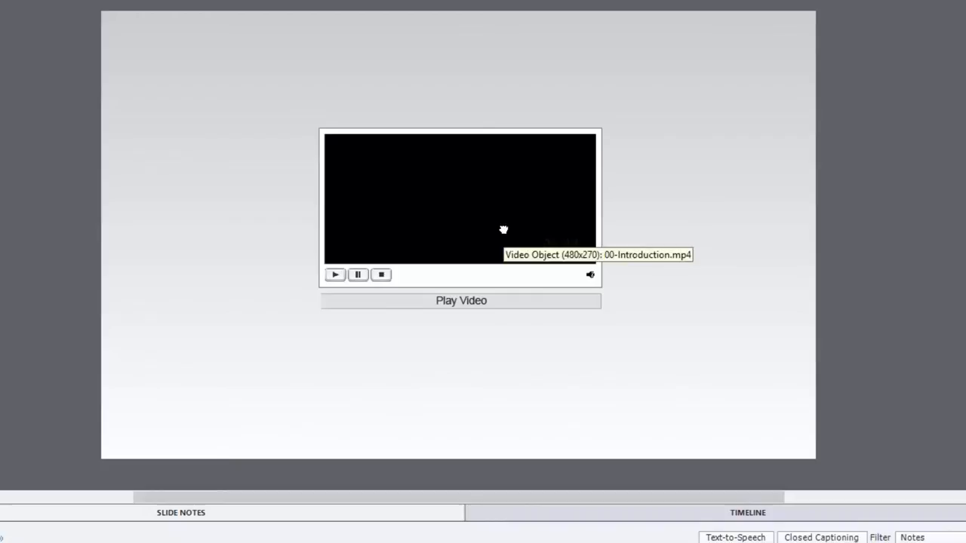
- Enable Auto Play on the introduction video object
{"action": "left_click", "coordinate": [461, 208]}
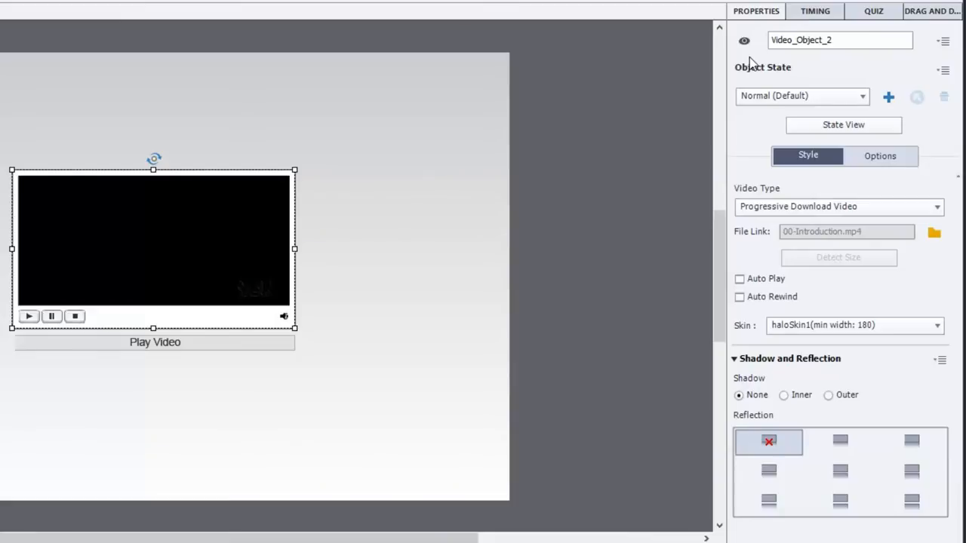
{"action": "mouse_move", "coordinate": [748, 285]}
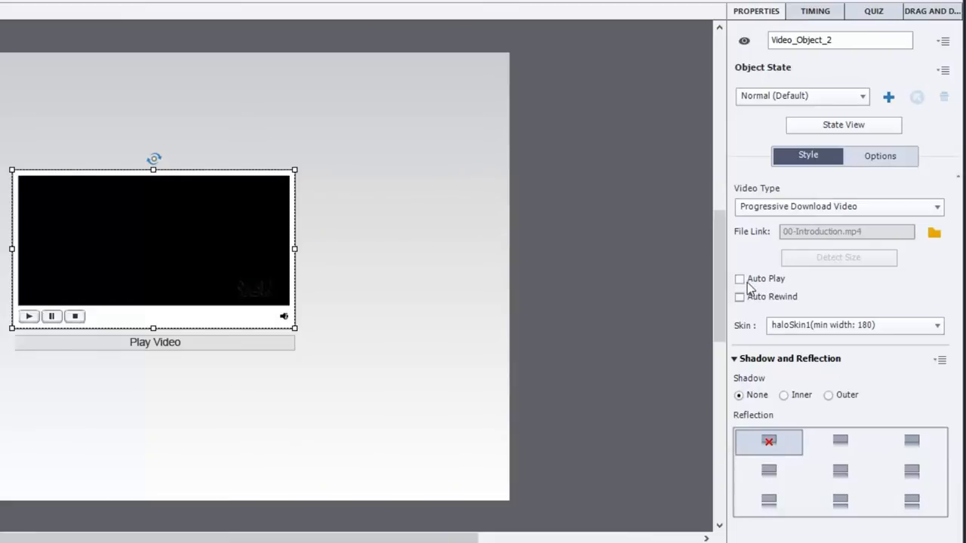
{"action": "left_click", "coordinate": [740, 278]}
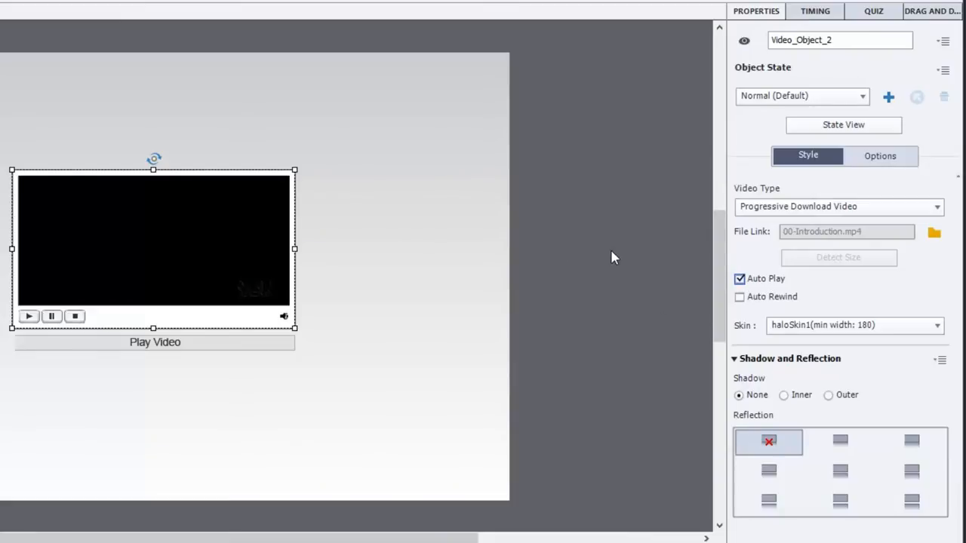
{"action": "mouse_move", "coordinate": [29, 317]}
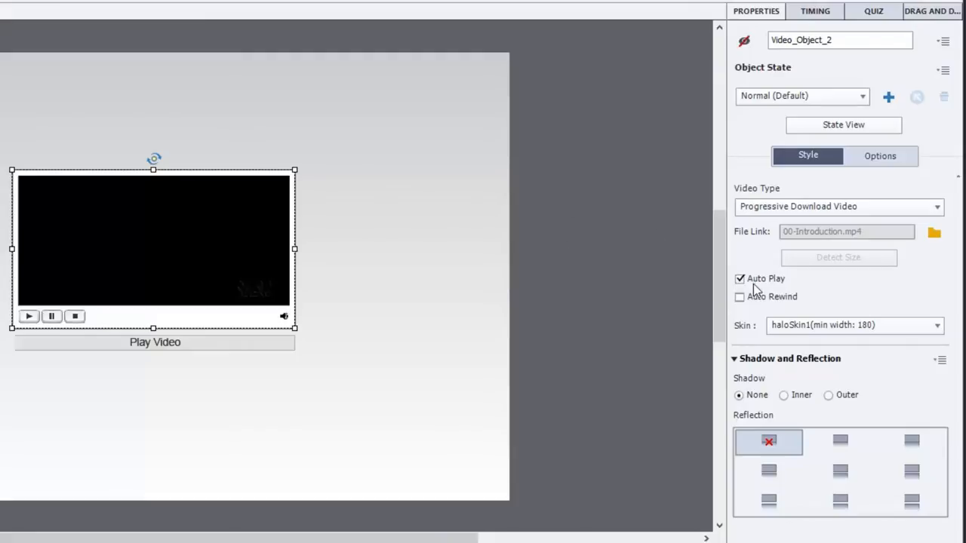
{"action": "mouse_move", "coordinate": [787, 293]}
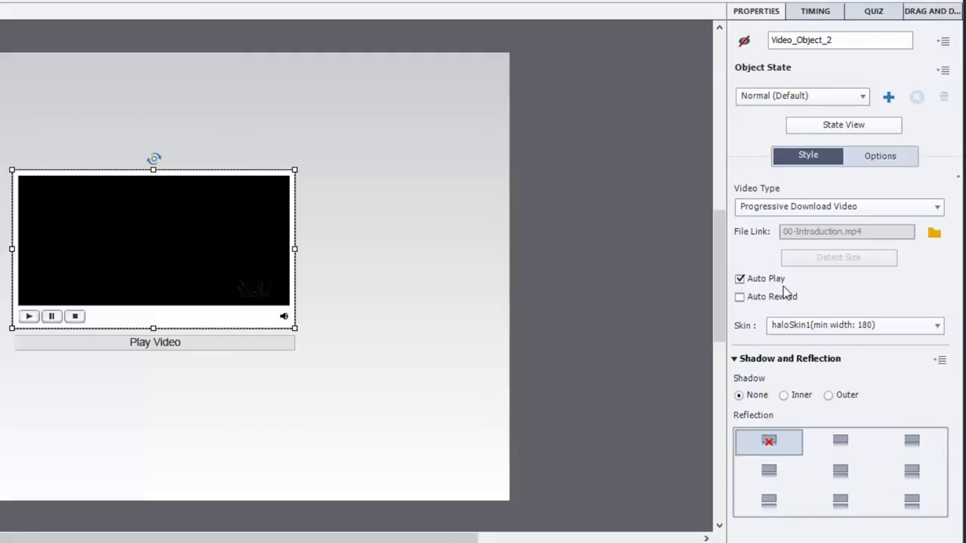
{"action": "mouse_move", "coordinate": [706, 274]}
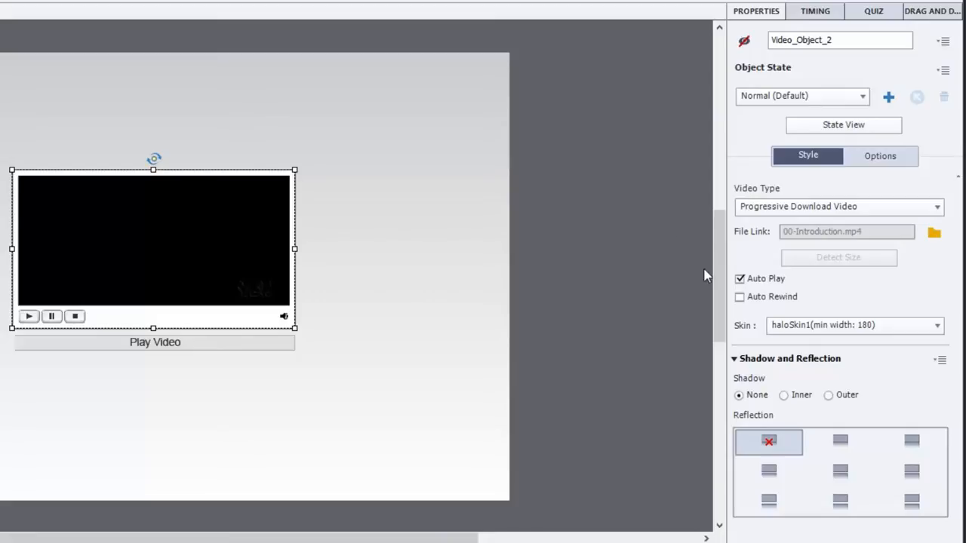
{"action": "mouse_move", "coordinate": [175, 350]}
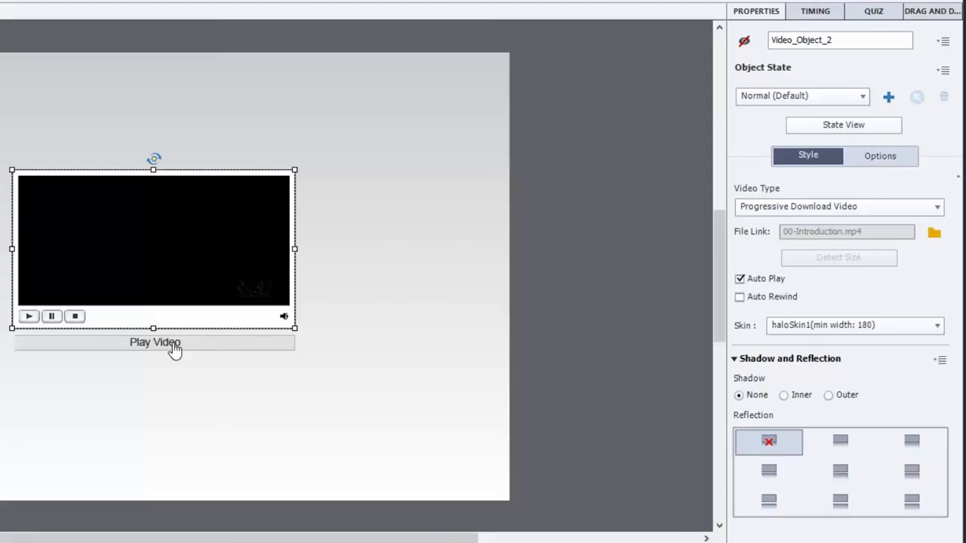
- Select the Play Video button and go to its Actions settings
{"action": "left_click", "coordinate": [154, 342]}
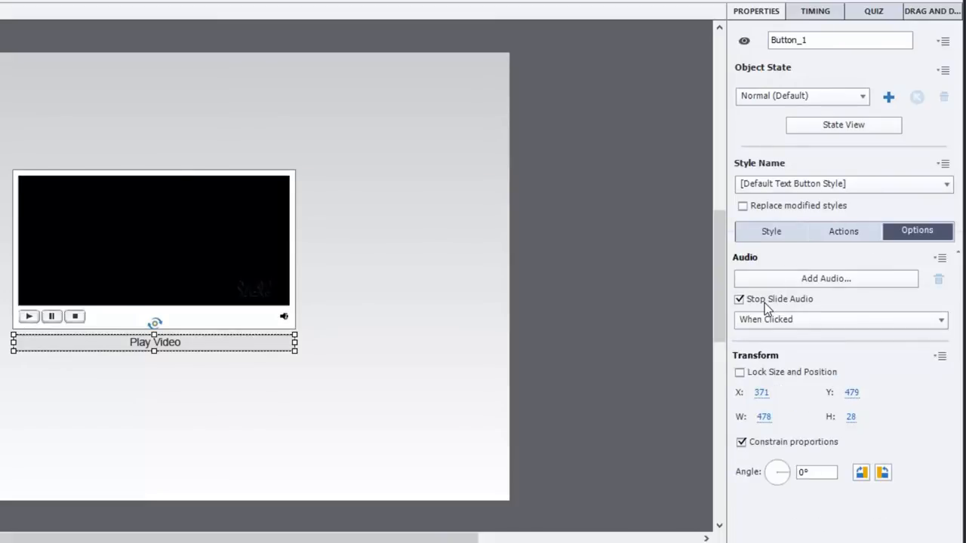
{"action": "mouse_move", "coordinate": [812, 308]}
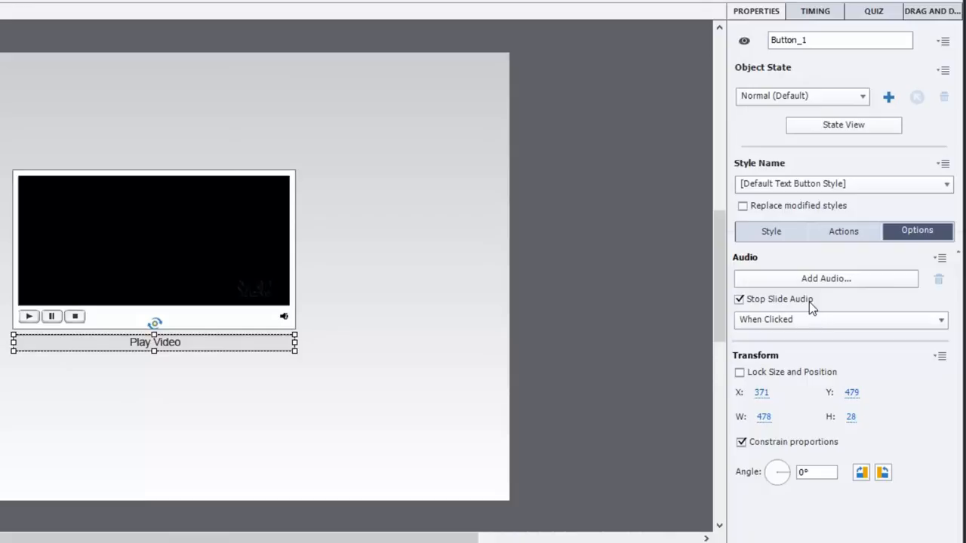
{"action": "left_click", "coordinate": [842, 231]}
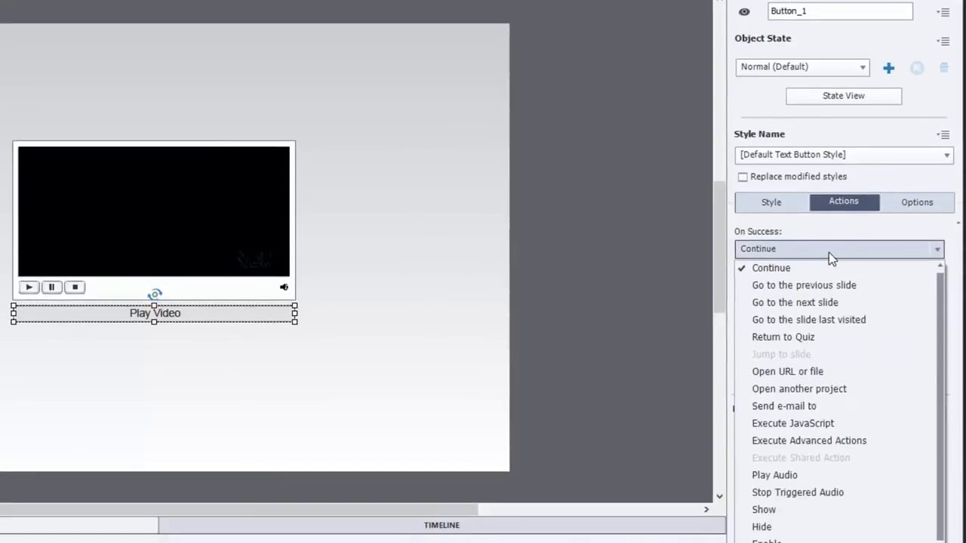
- Set the button's On Success action to Show, targeting Video_Object_2
{"action": "left_click", "coordinate": [769, 268]}
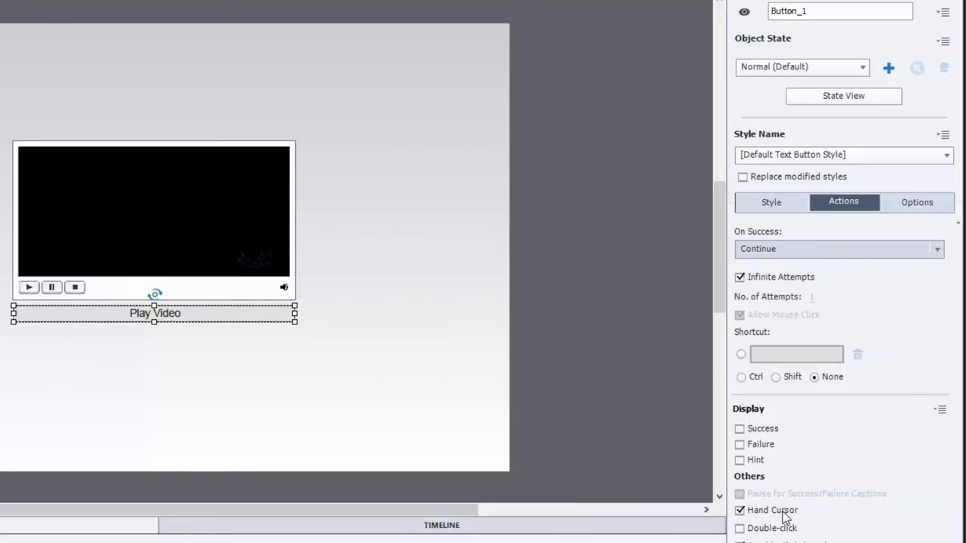
{"action": "left_click", "coordinate": [839, 247]}
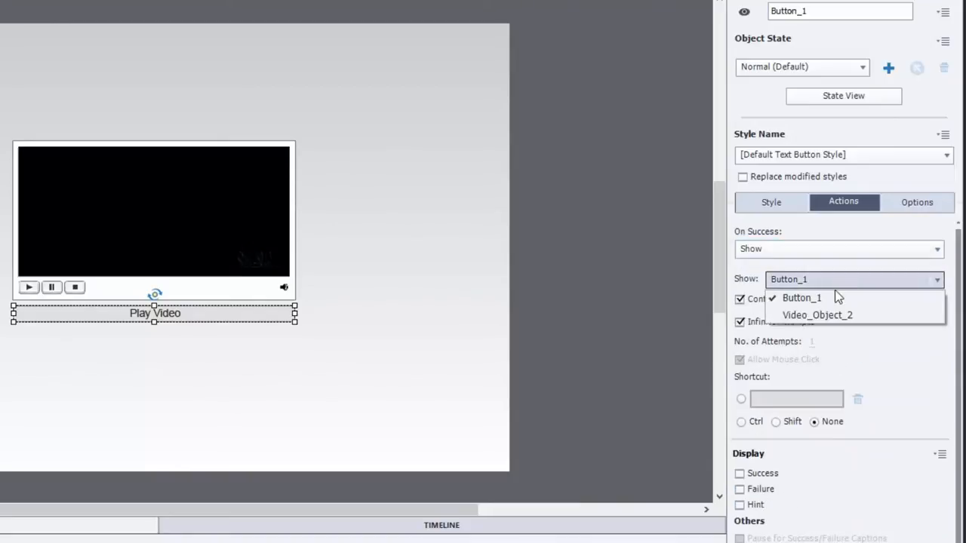
{"action": "left_click", "coordinate": [818, 315]}
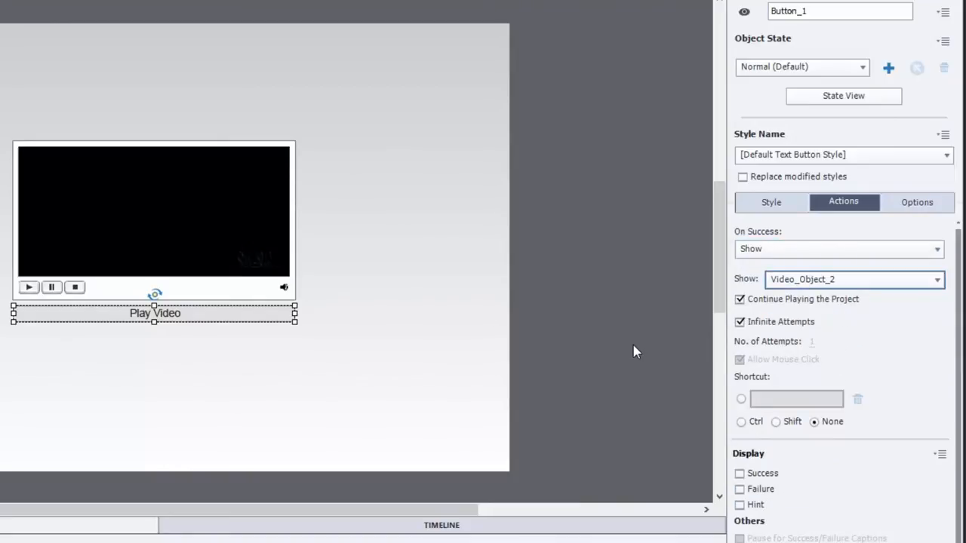
{"action": "mouse_move", "coordinate": [580, 284]}
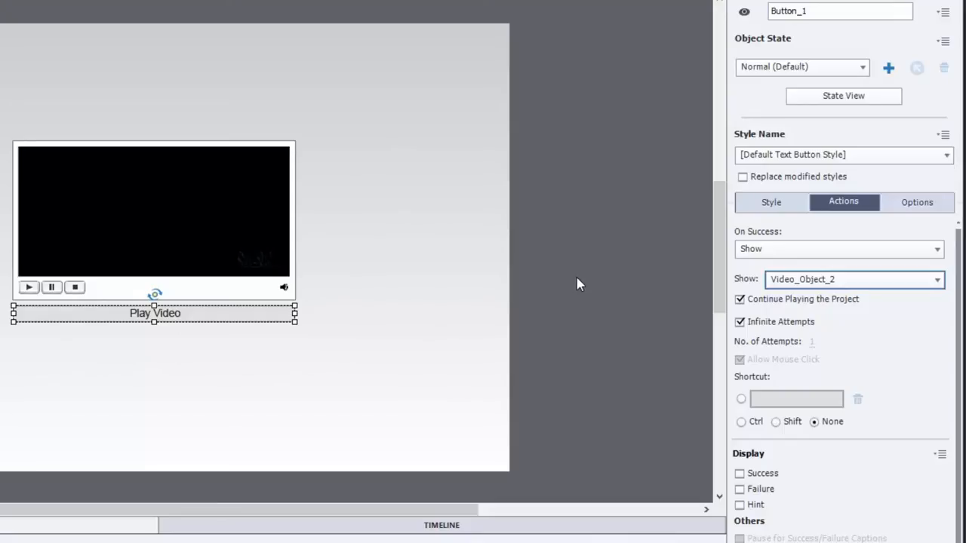
{"action": "mouse_move", "coordinate": [787, 346]}
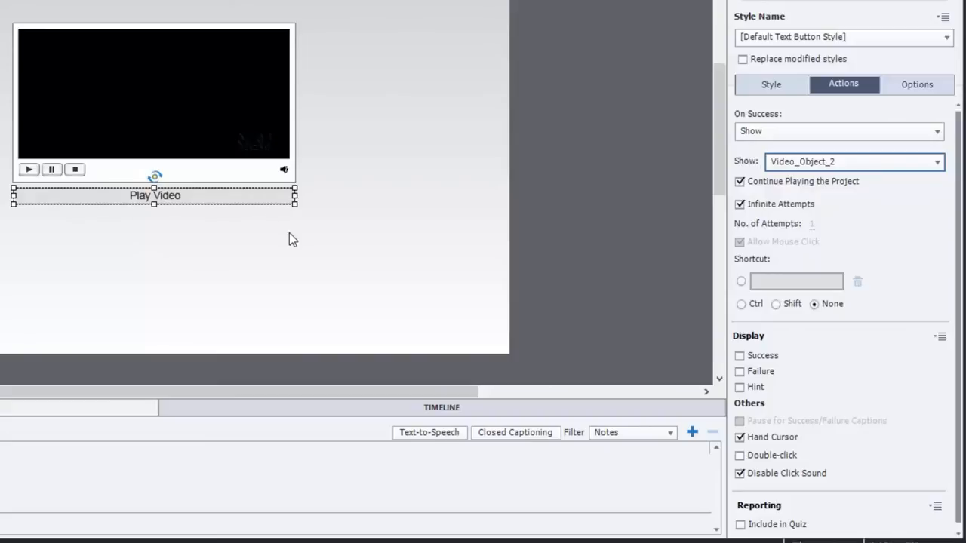
{"action": "mouse_move", "coordinate": [247, 212]}
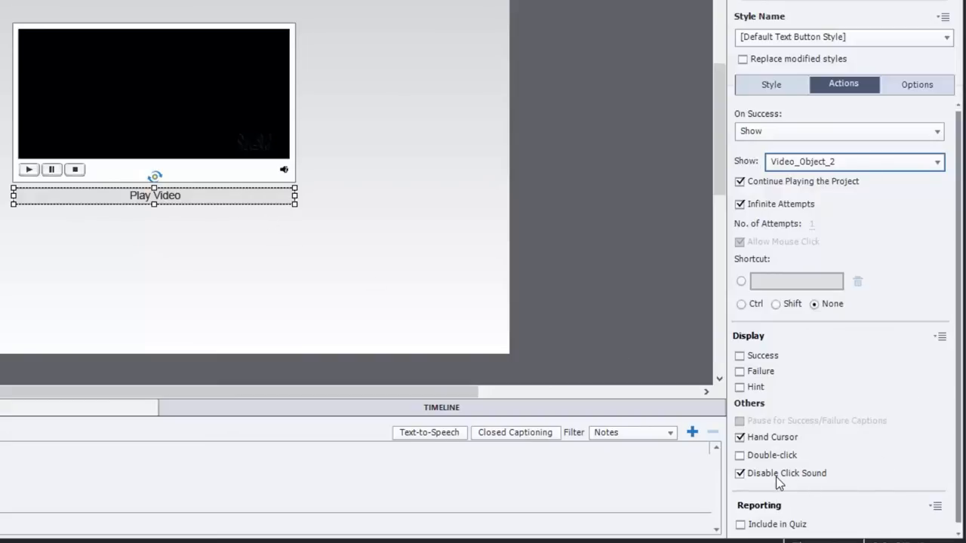
{"action": "mouse_move", "coordinate": [824, 480]}
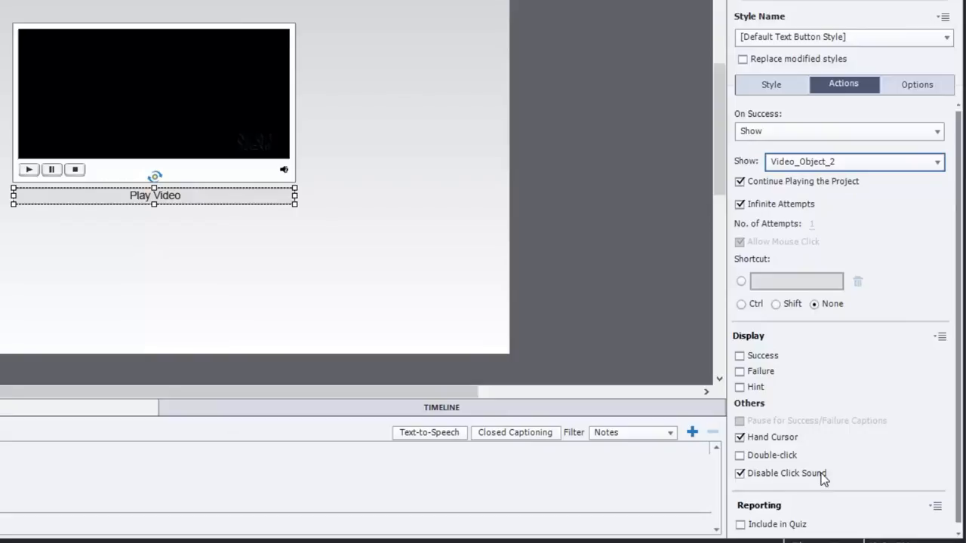
{"action": "mouse_move", "coordinate": [802, 486]}
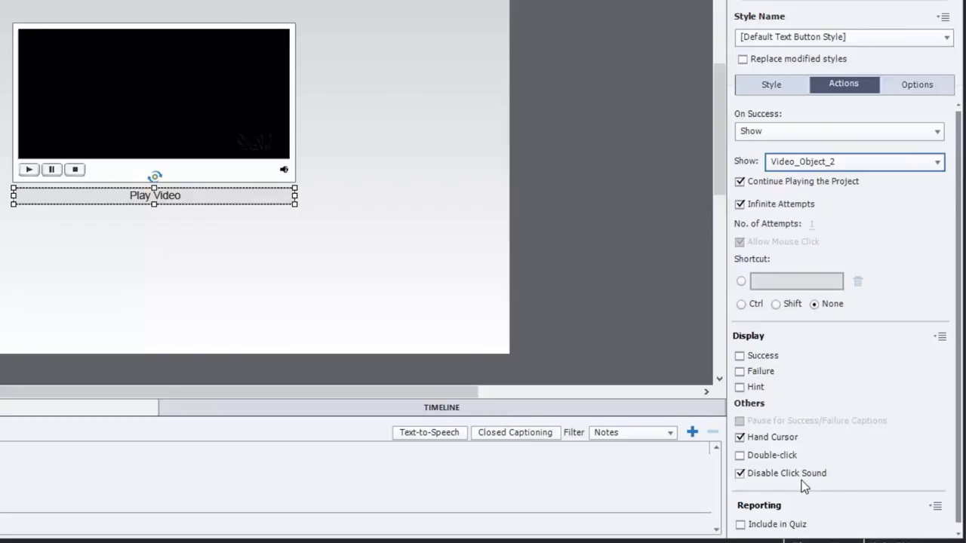
{"action": "mouse_move", "coordinate": [609, 229]}
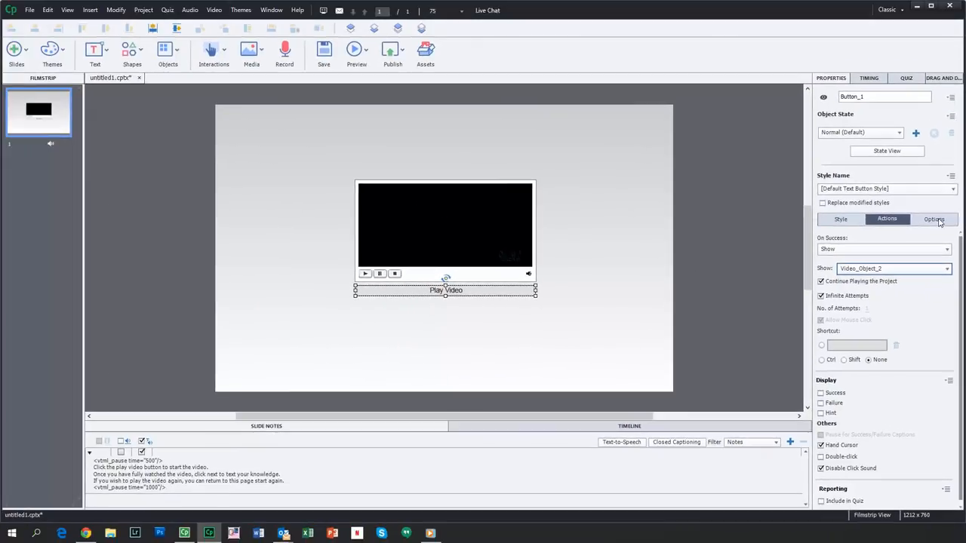
{"action": "mouse_move", "coordinate": [371, 72]}
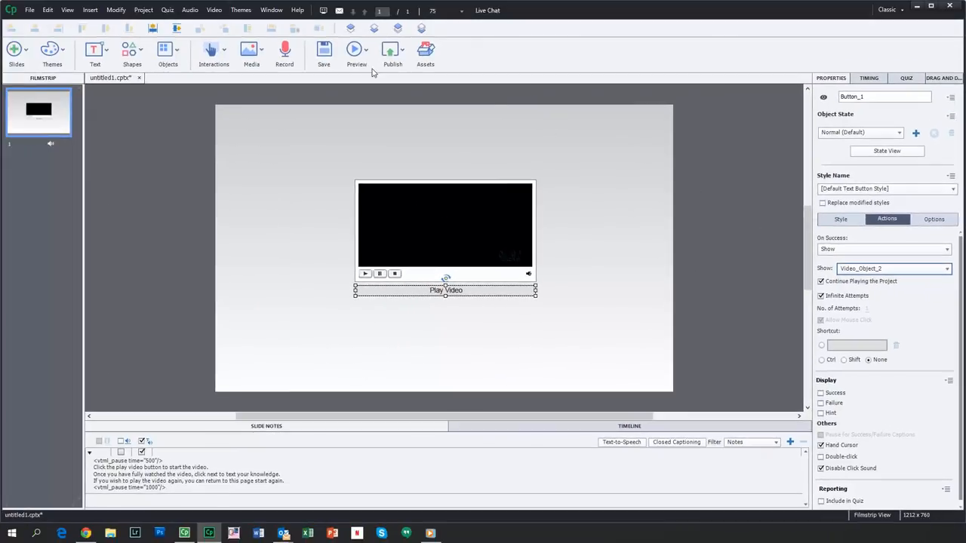
- Launch a Play Slide preview of the current slide
{"action": "left_click", "coordinate": [356, 51]}
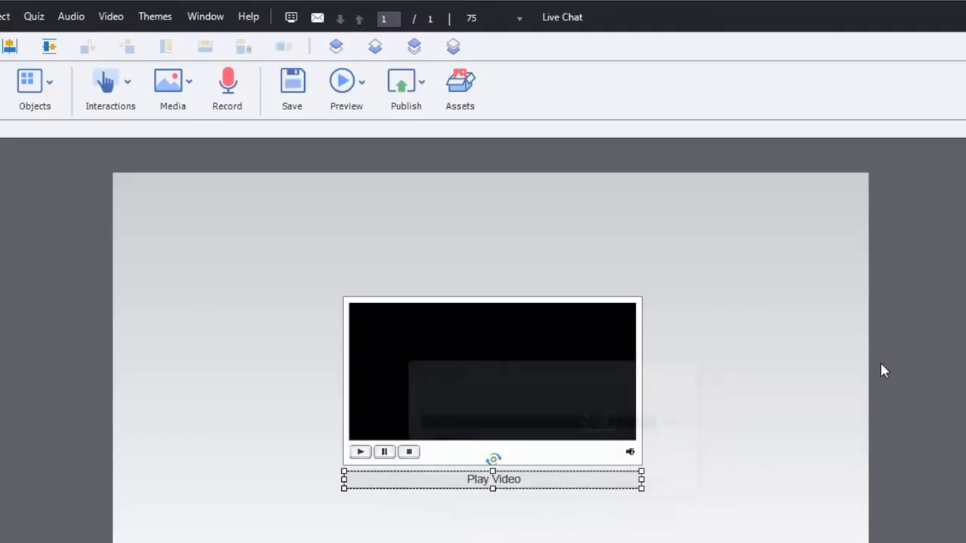
{"action": "left_click", "coordinate": [347, 89]}
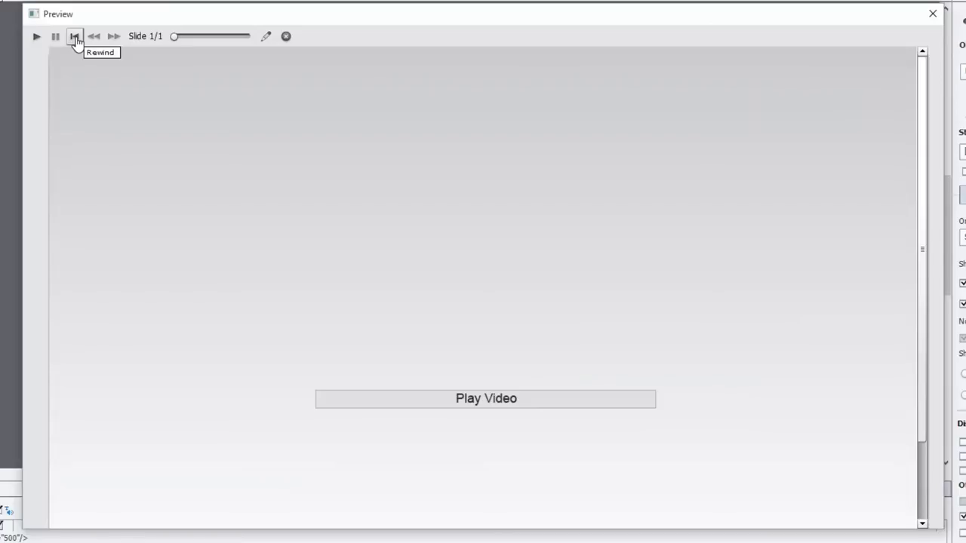
{"action": "mouse_move", "coordinate": [339, 335]}
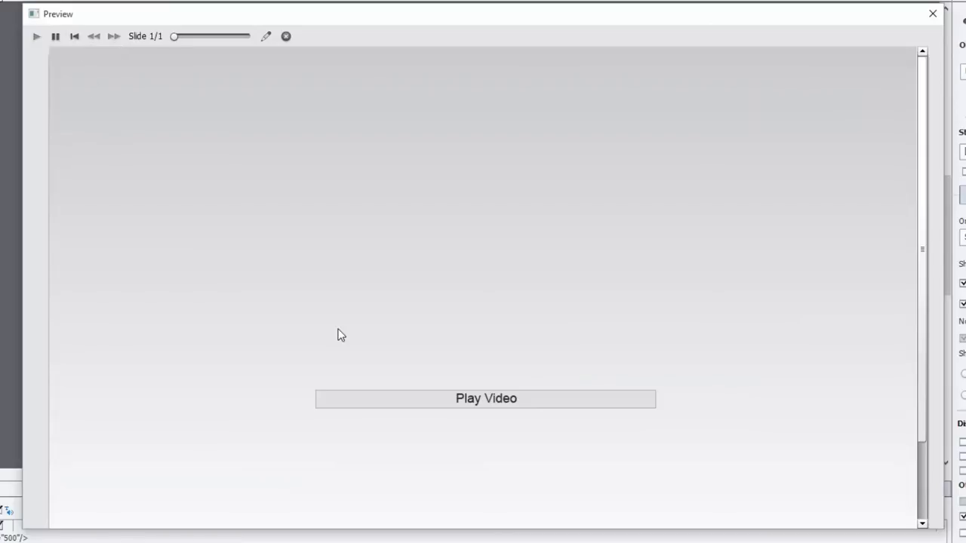
- Use Play Video in the preview to reveal and play the video, then close the preview
{"action": "left_click", "coordinate": [485, 398]}
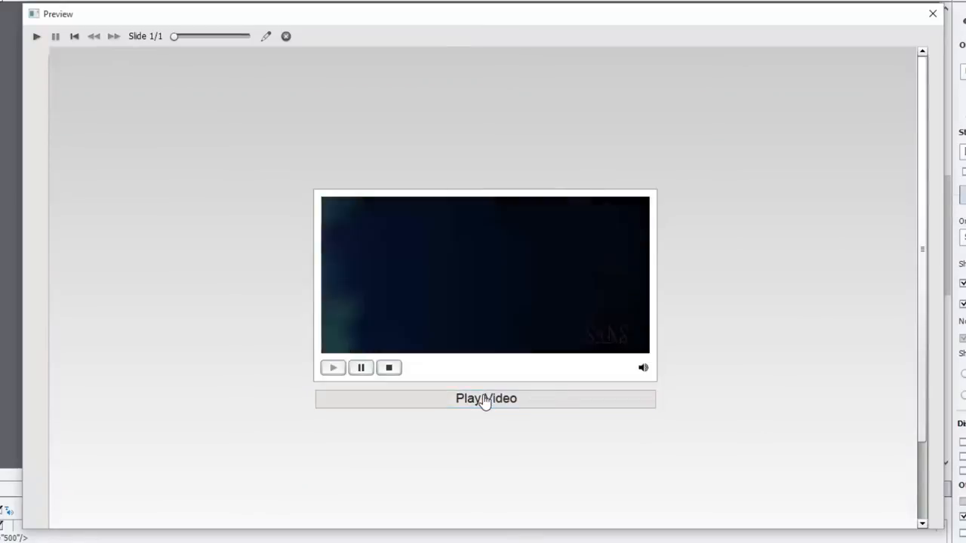
{"action": "left_click", "coordinate": [486, 398]}
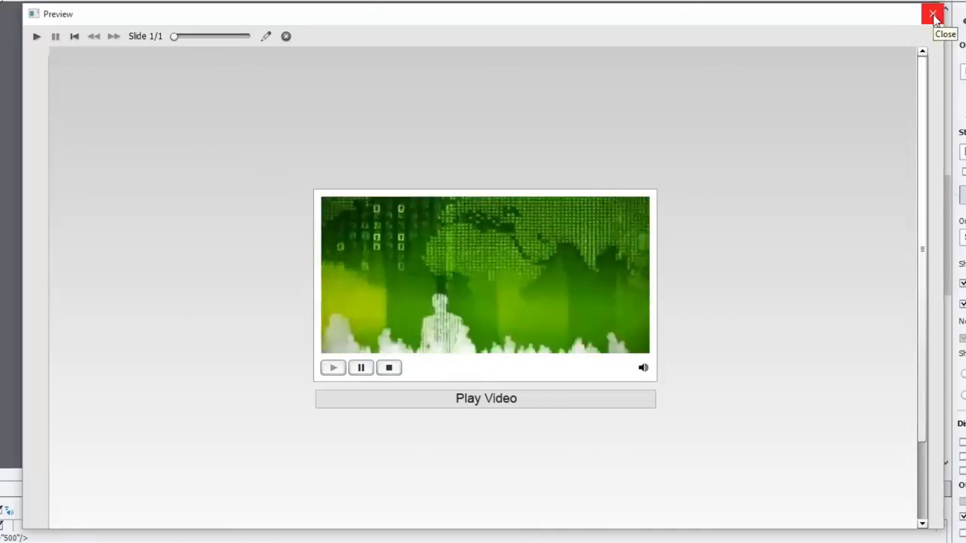
{"action": "left_click", "coordinate": [933, 14]}
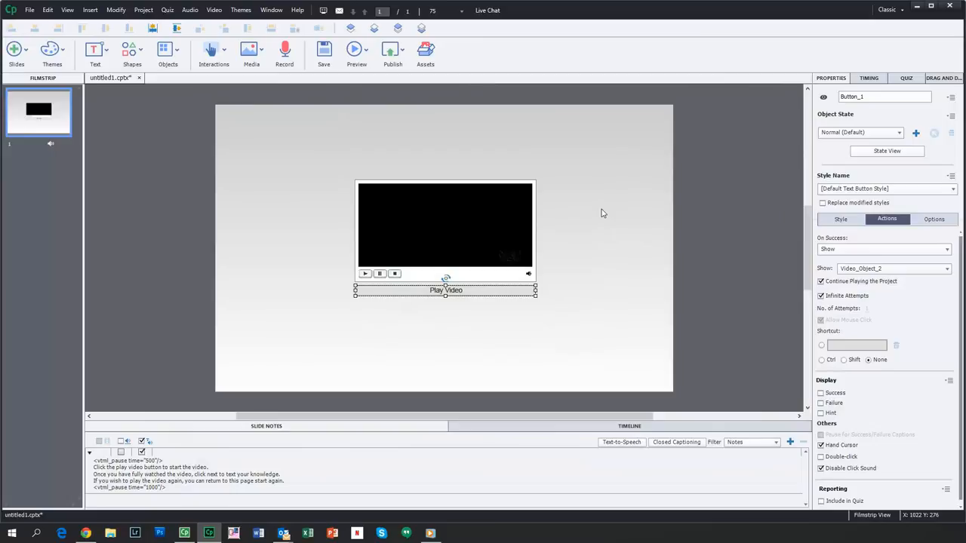